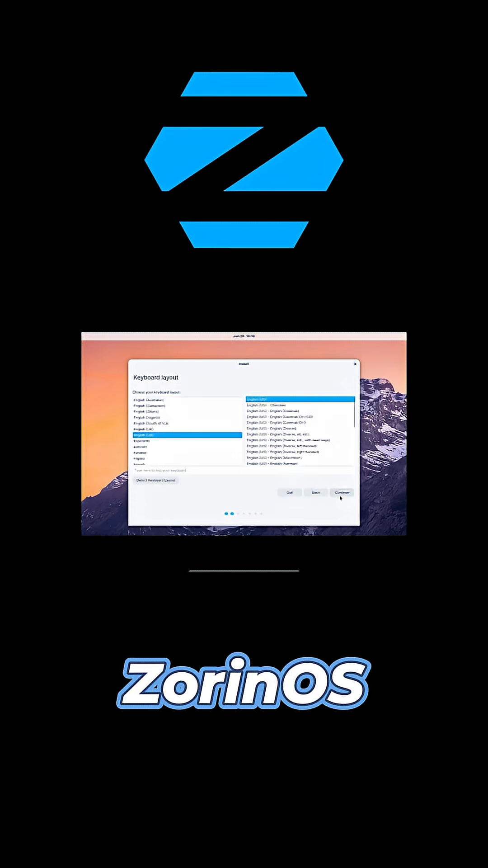
Accept the English (US) keyboard layout in the installer.
left_click(342, 493)
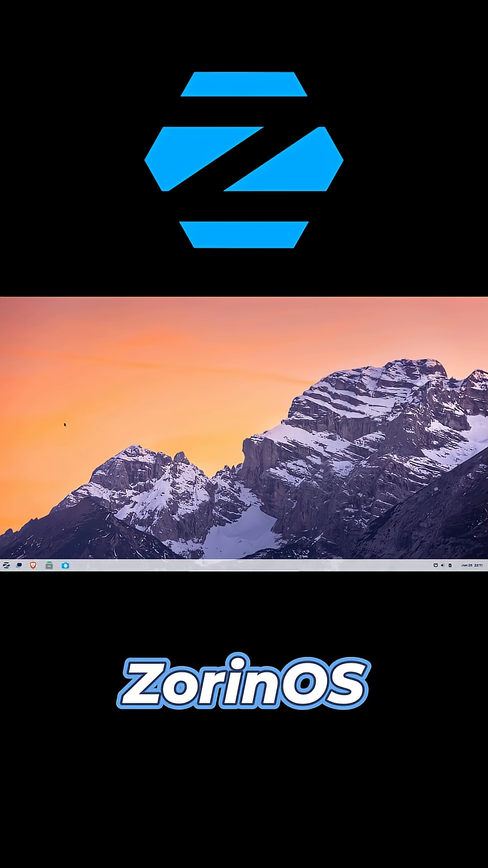
left_click(6, 565)
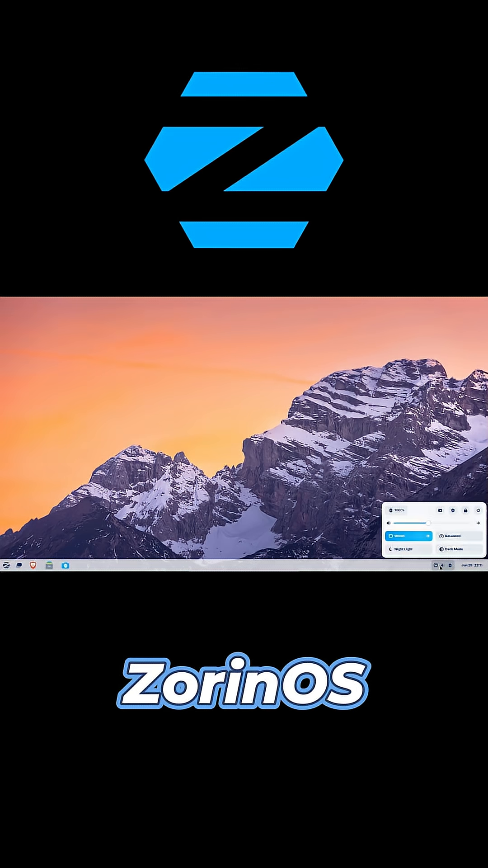
left_click(441, 566)
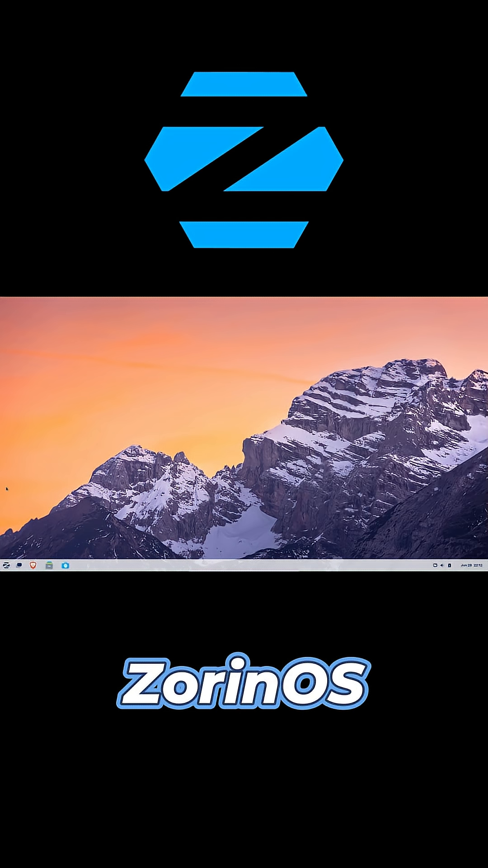
Look at Zorin Appearance's layout options, then launch the Software store from the Zorin menu.
left_click(6, 566)
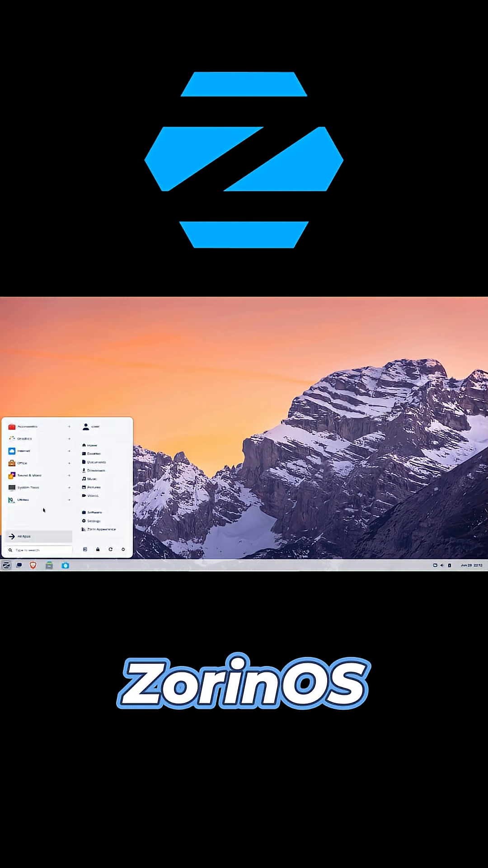
left_click(103, 529)
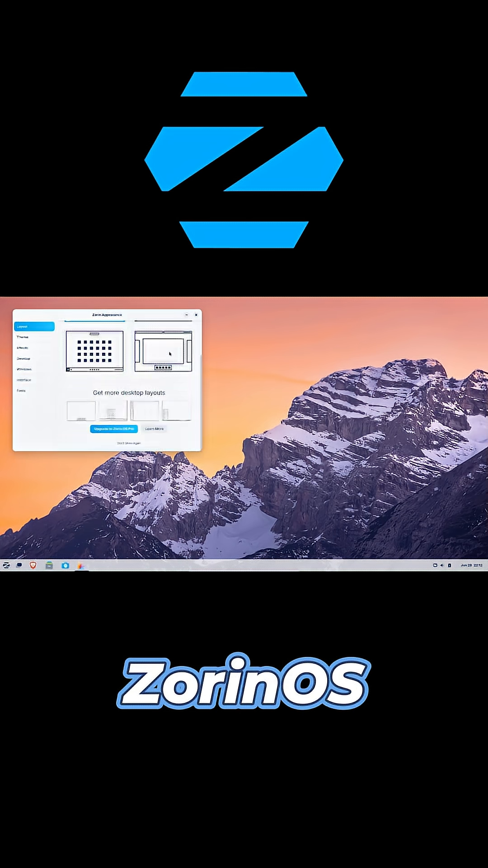
left_click(6, 565)
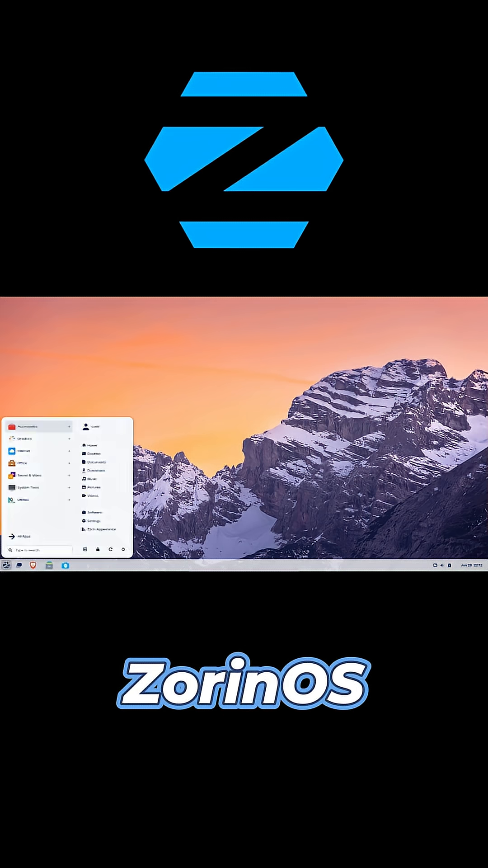
left_click(7, 565)
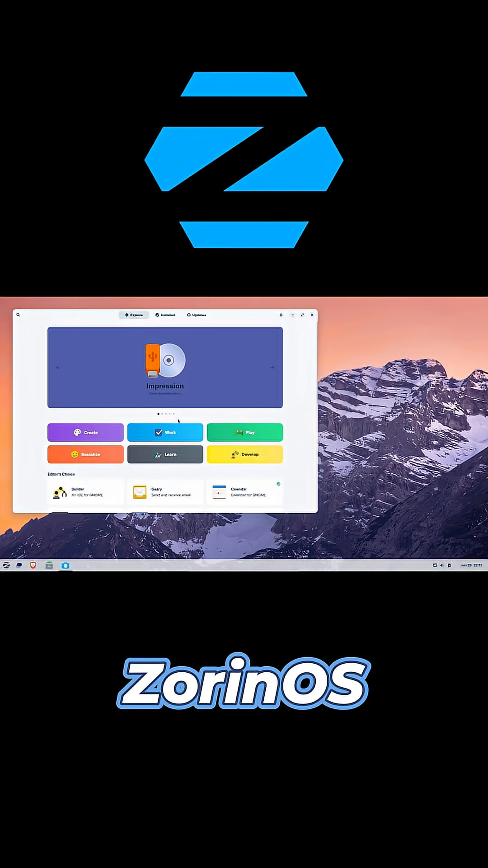
Scroll down through the Play category listings in Software.
scroll("down", 3)
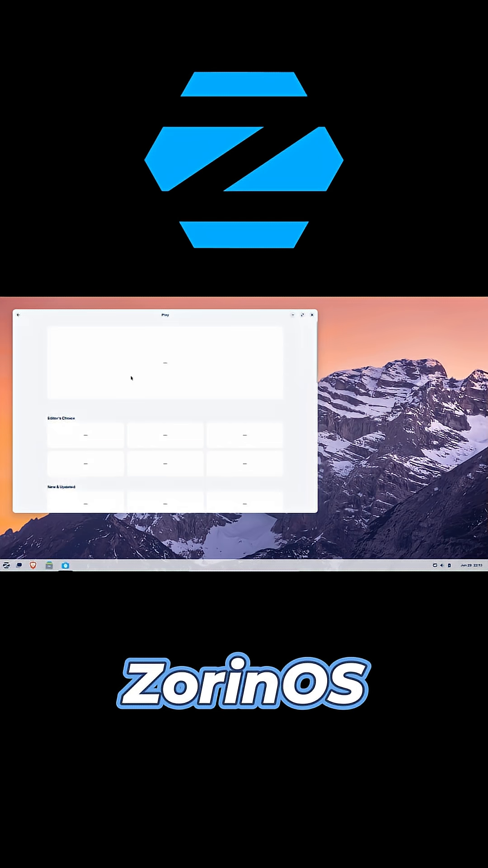
mouse_move(97, 402)
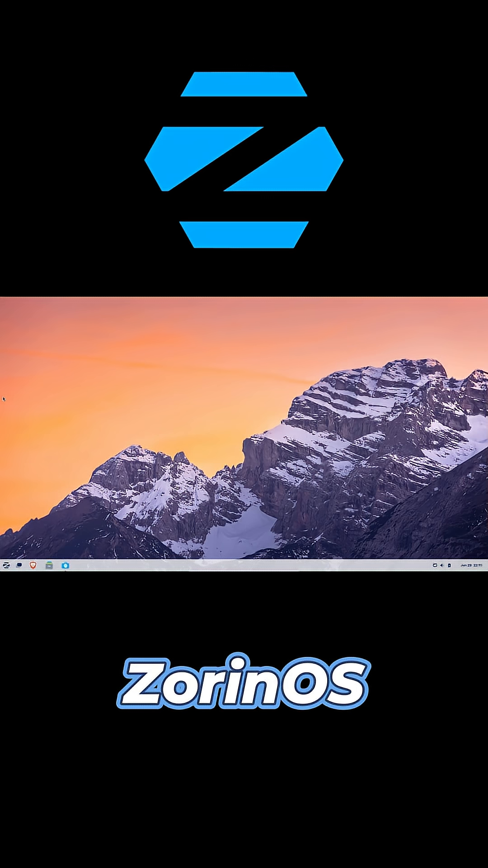
Open the Home folder, view System Monitor's CPU, memory and network usage, then reopen Home.
left_click(51, 566)
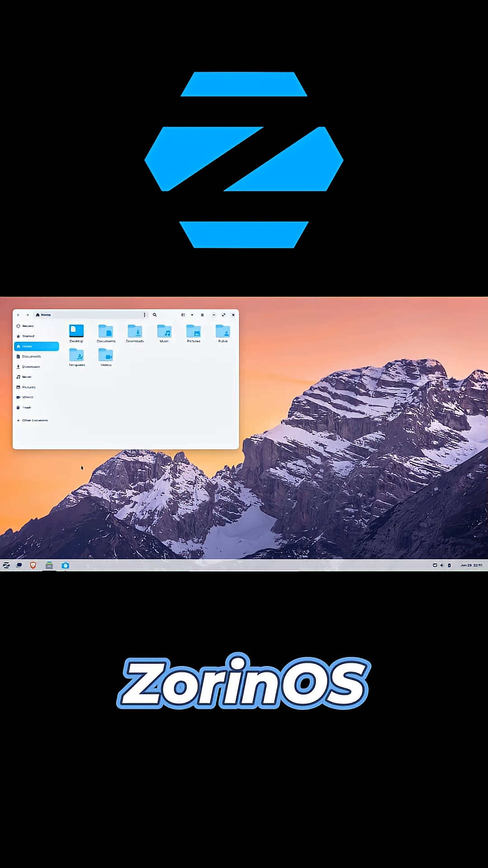
left_click(6, 566)
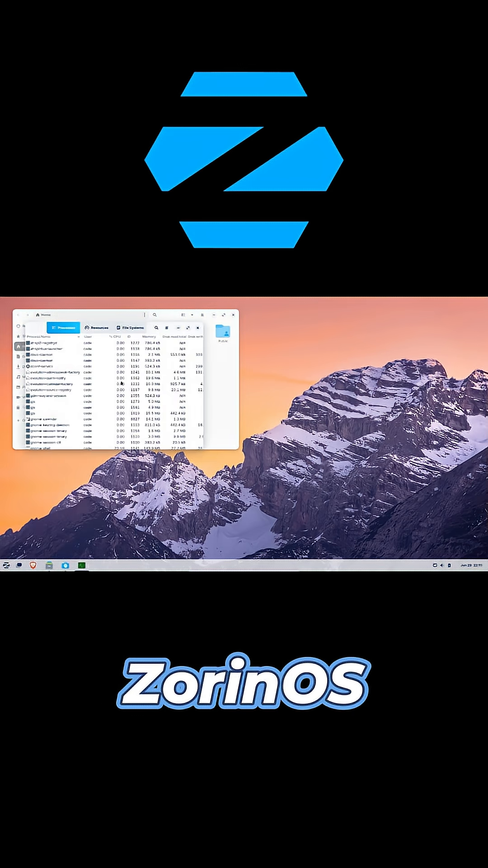
left_click(275, 330)
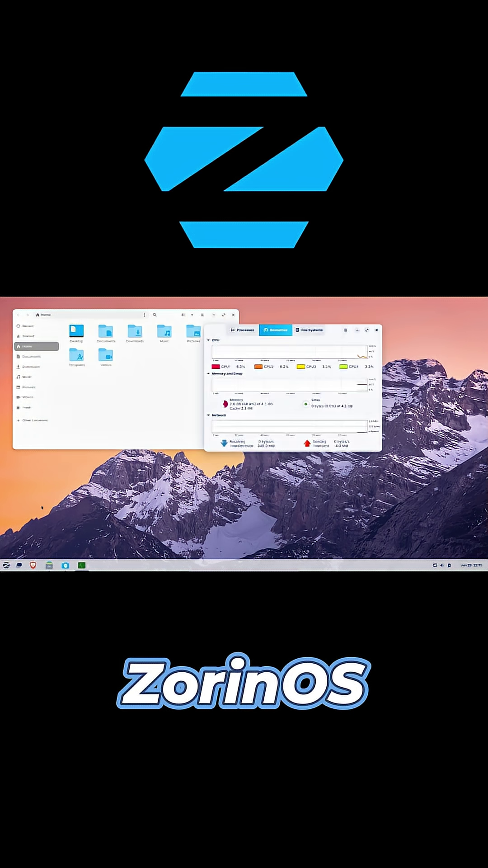
left_click(6, 566)
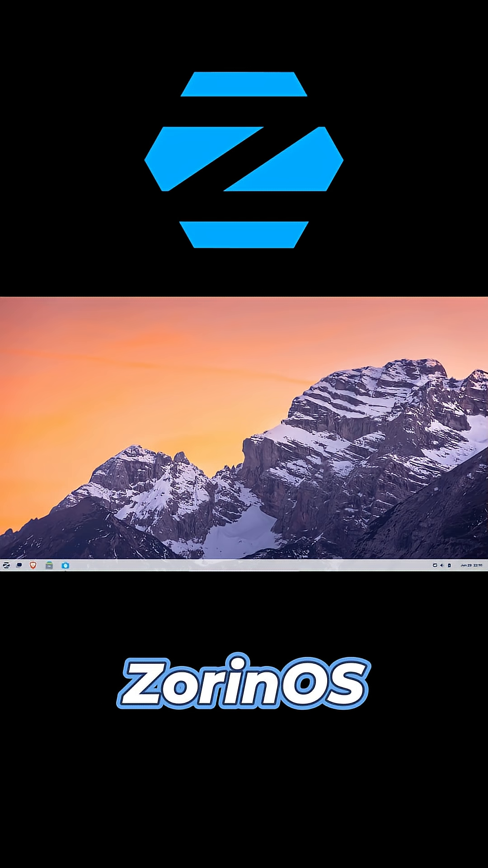
left_click(48, 564)
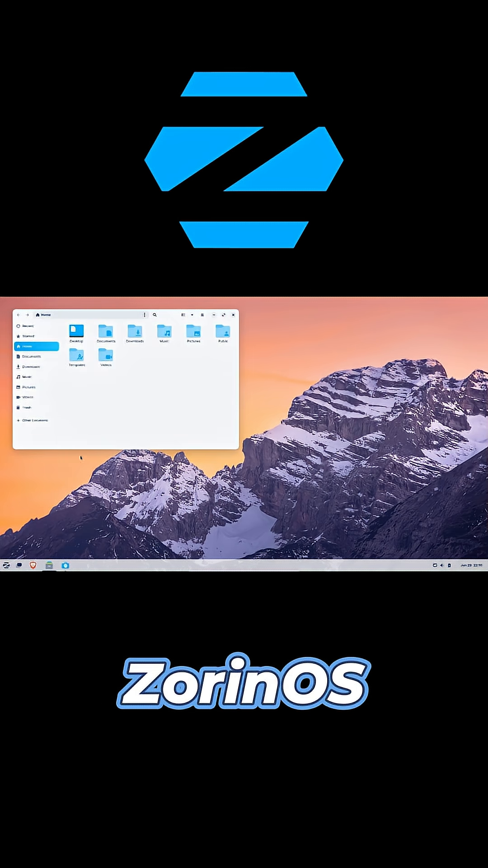